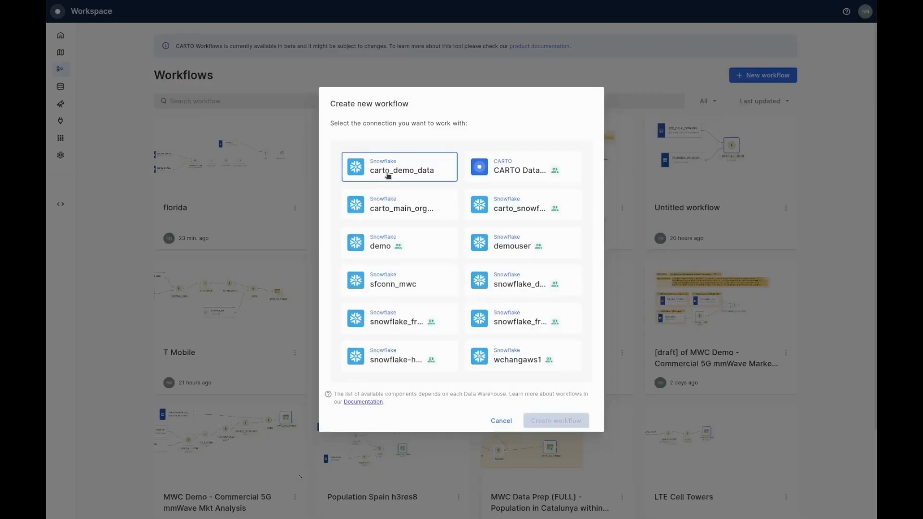
Create a new workflow on the carto_demo_data Snowflake connection
left_click(554, 420)
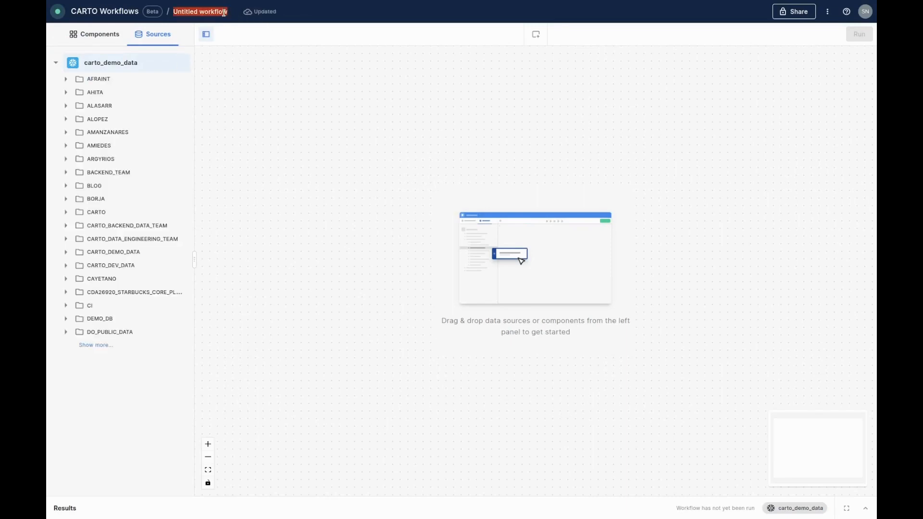
Name the workflow 'Cell tower coverage analysis' and add LTE_CELL_TOWERS and FLORIDA_OC_BOUNDARY from DEMO_MWC
type("Cell tower coverage analysis")
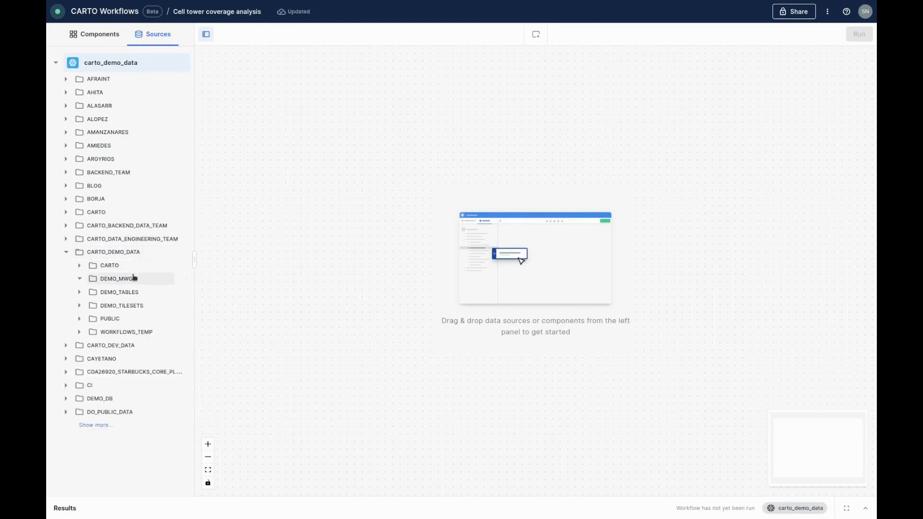
left_click(116, 279)
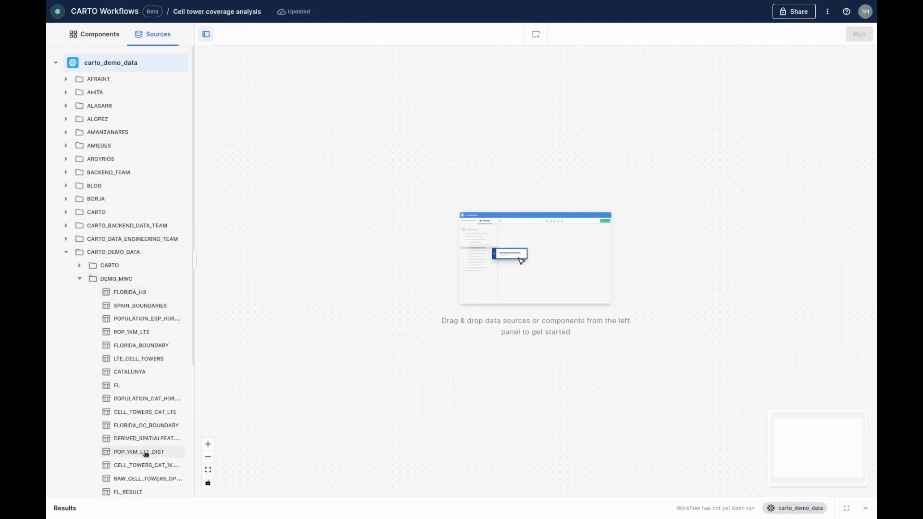
left_click_drag(139, 359, 430, 236)
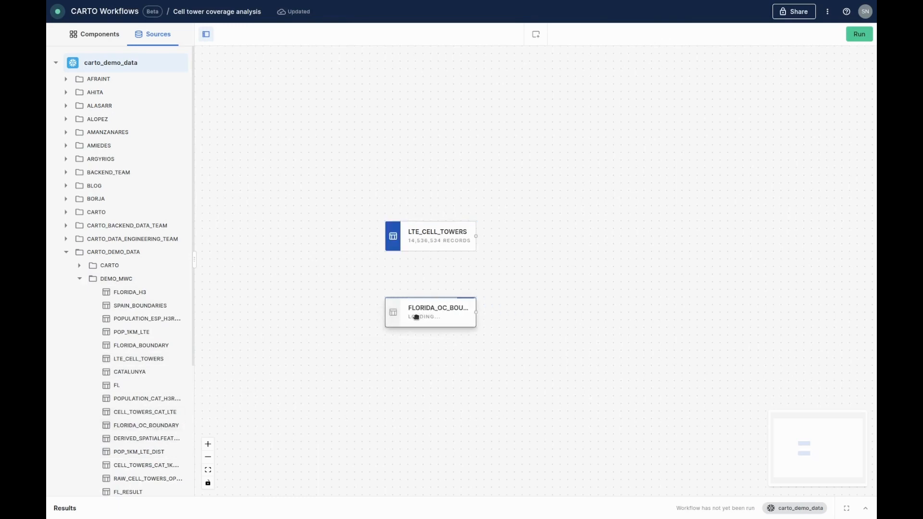
left_click(431, 236)
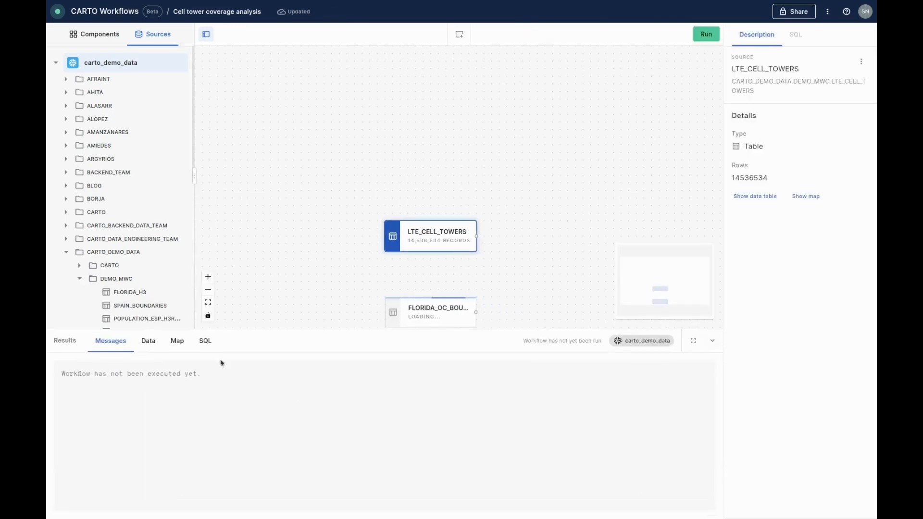
left_click(177, 341)
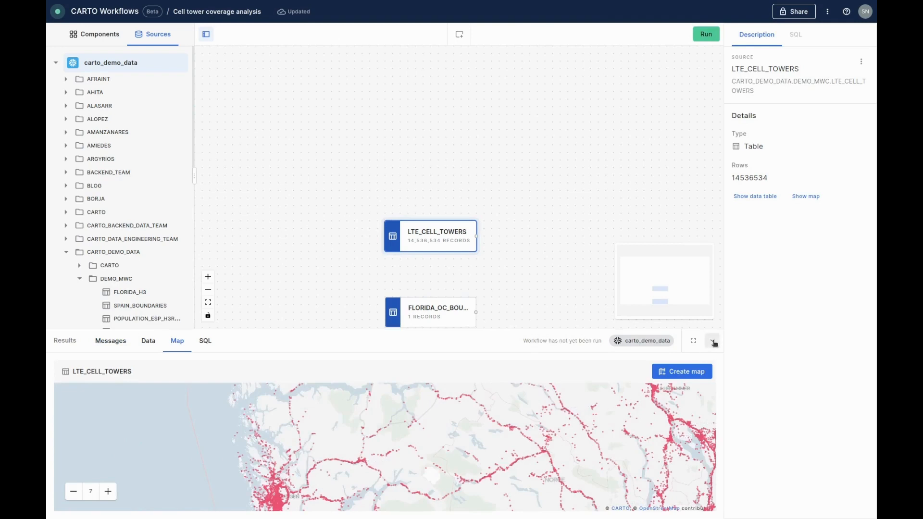
Add a SPATIAL_FILTER fed by both sources using the intersects predicate, and run it
left_click(99, 34)
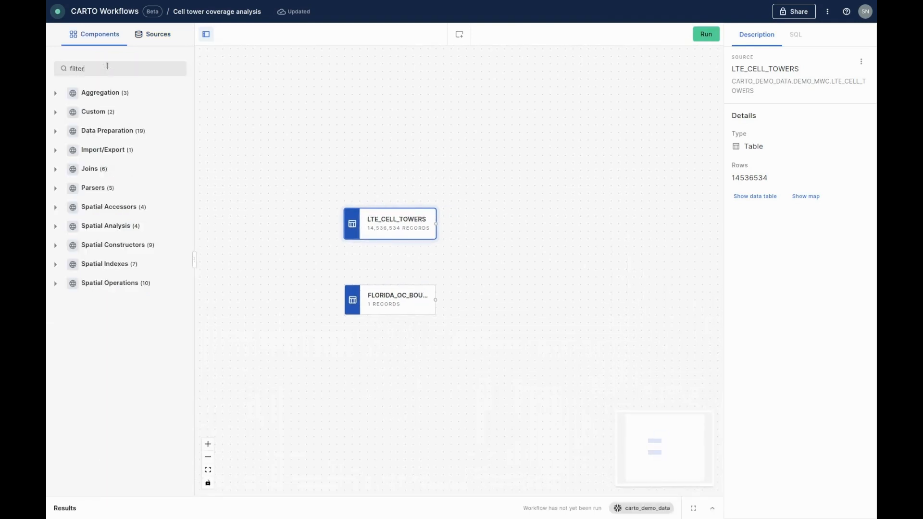
left_click_drag(104, 121, 520, 265)
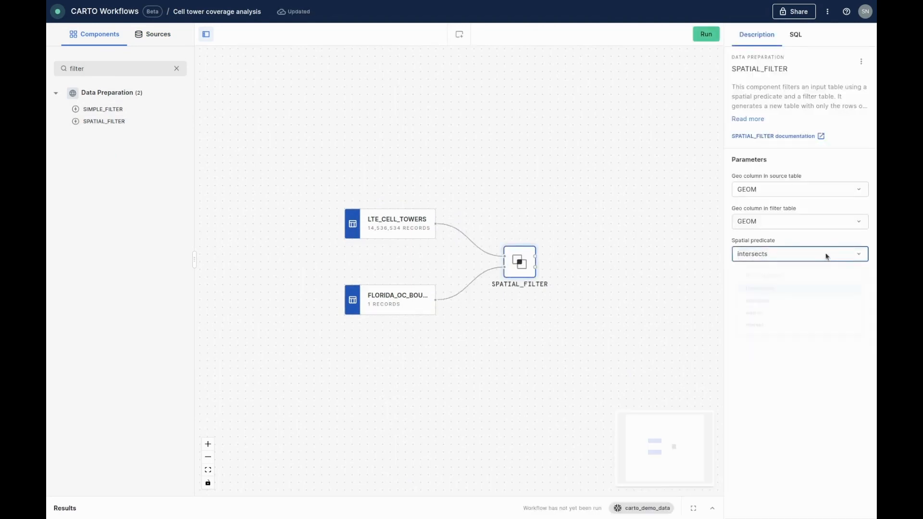
left_click(705, 34)
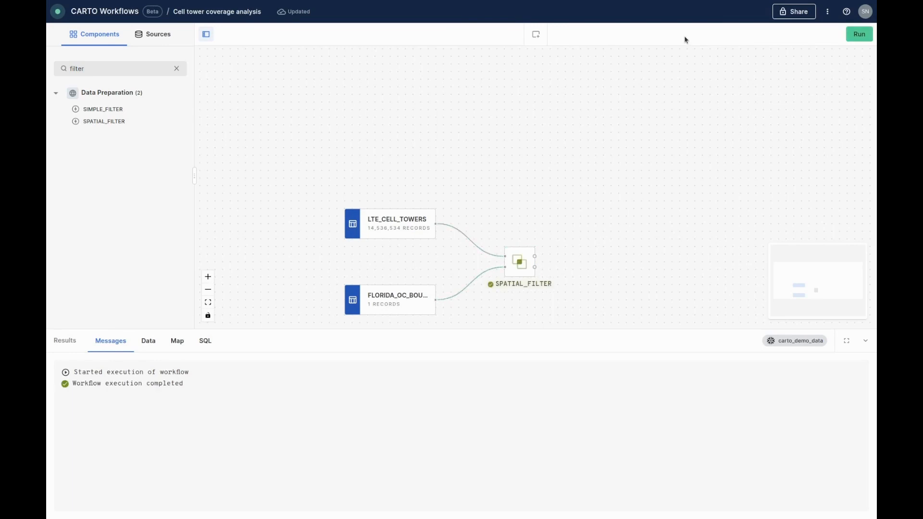
Review the filter's generated SQL and its 25,059 filtered cell tower rows
left_click(520, 262)
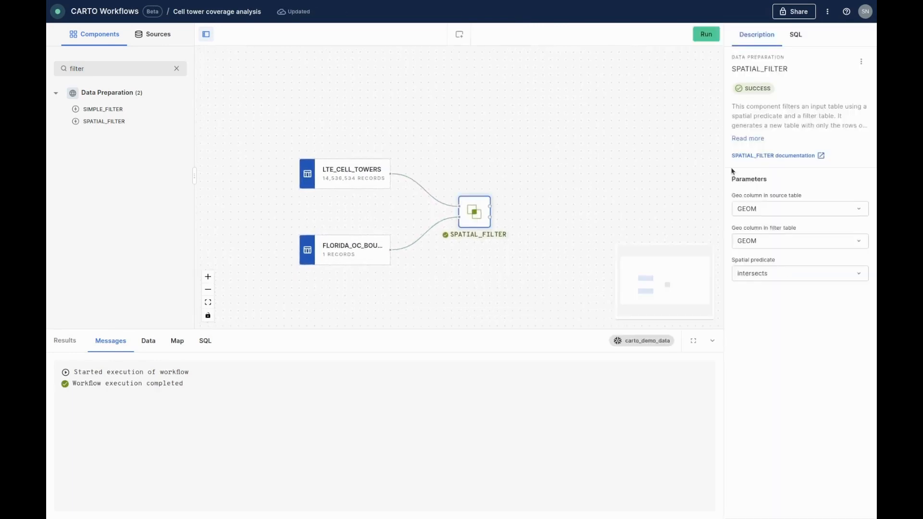
left_click(795, 34)
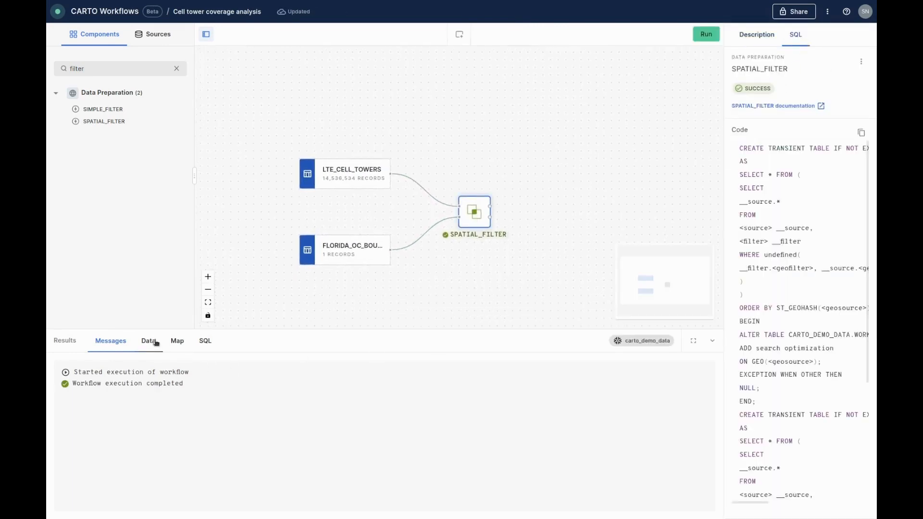
left_click(148, 341)
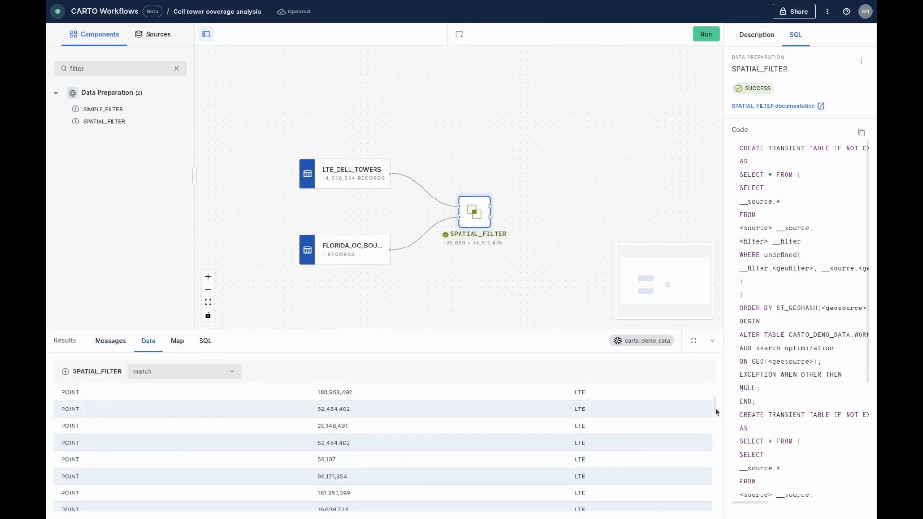
left_click(176, 341)
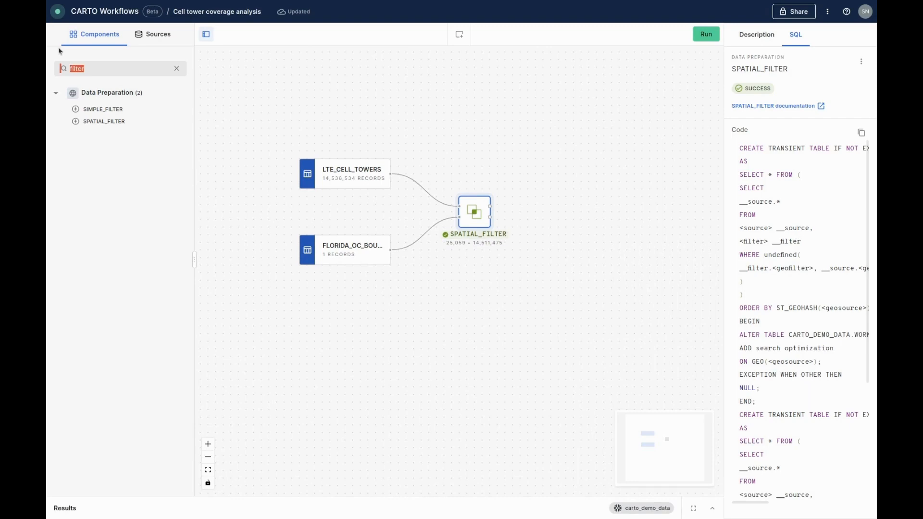
Add an ST_BUFFER step with distance 500 after the spatial filter and run it
type("buffer")
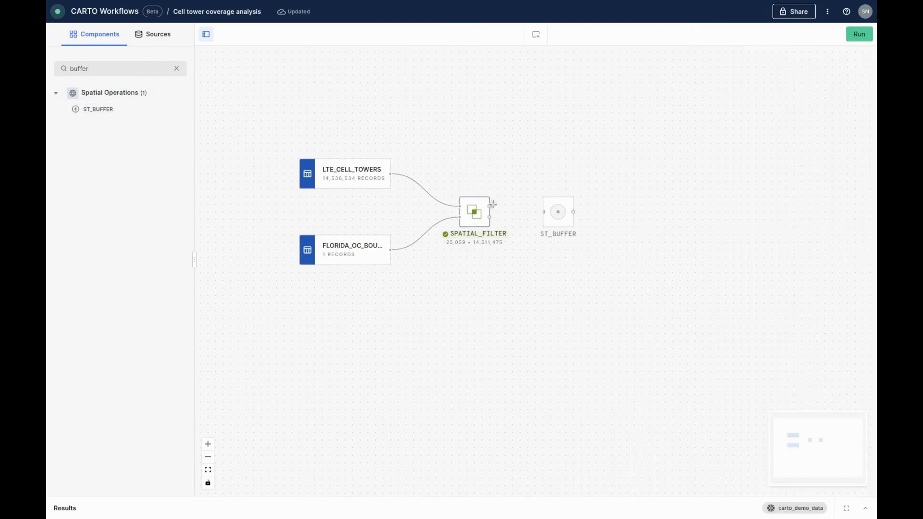
left_click(558, 212)
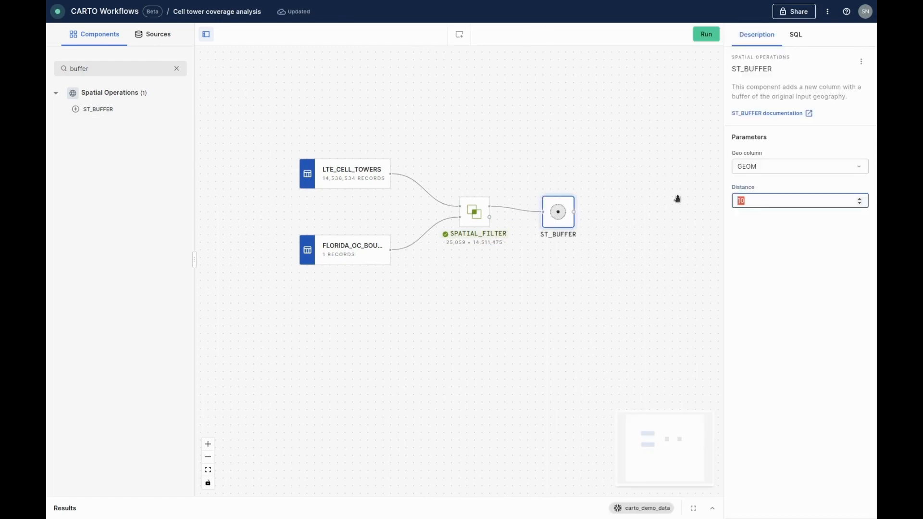
left_click(706, 34)
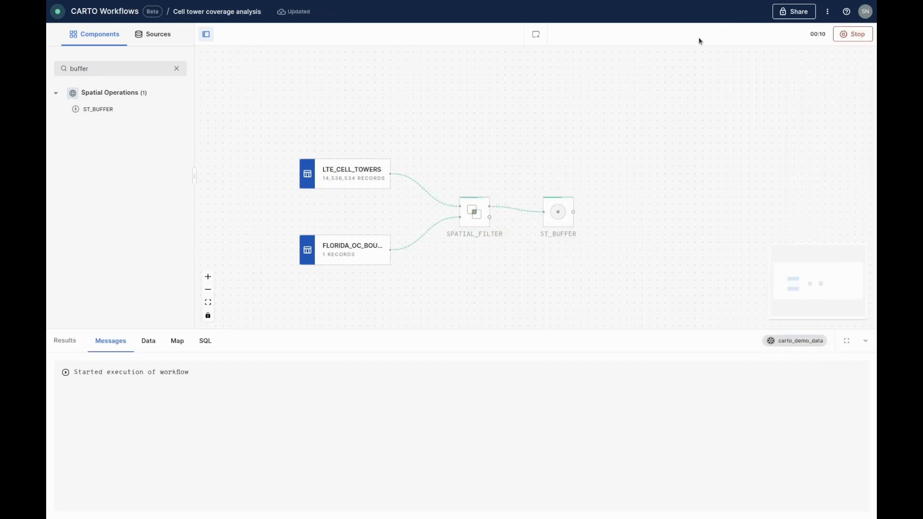
Review the 25,059 buffered tower rows and preview the buffer polygons on the map
left_click(558, 212)
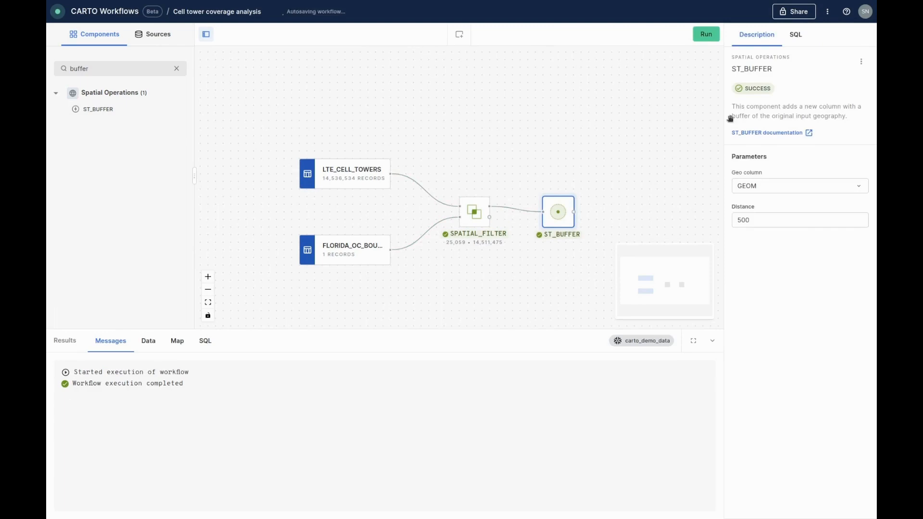
left_click(148, 340)
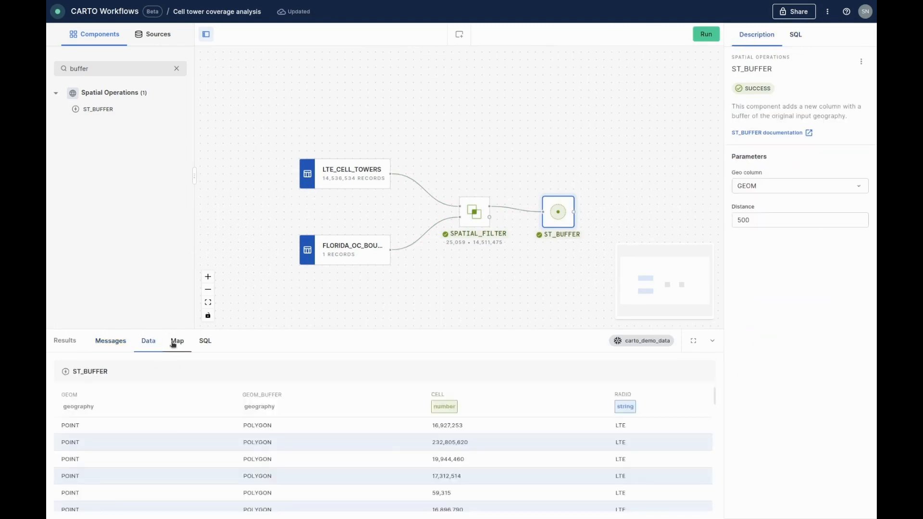
left_click(177, 340)
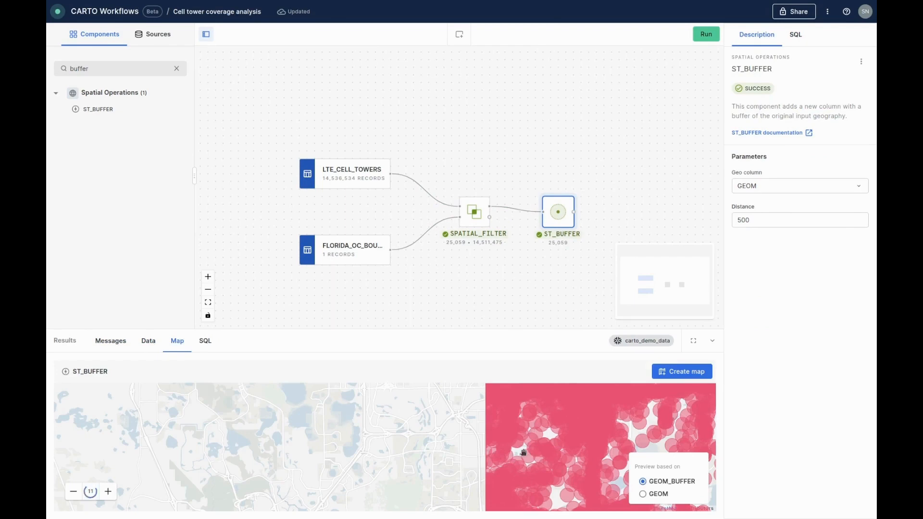
left_click(712, 332)
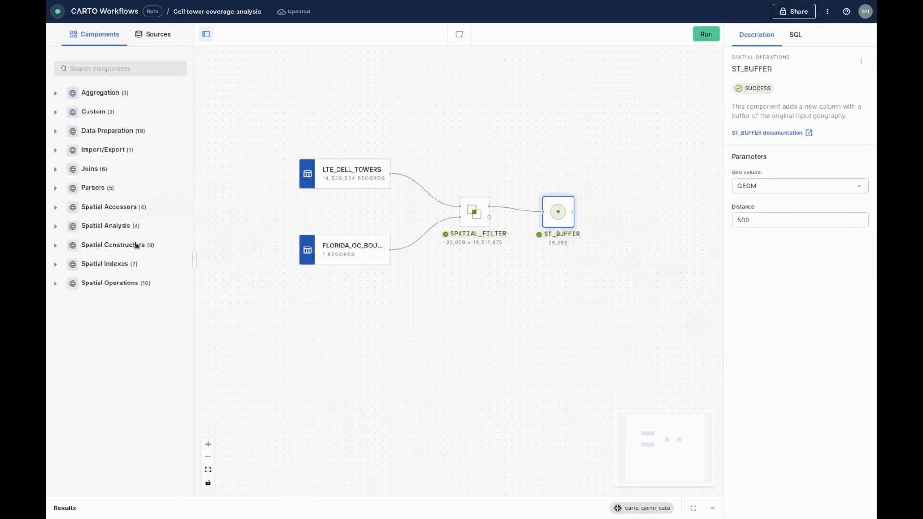
Add H3_POLYFILL and SELECT_DISTINCT steps after the buffer
left_click(105, 264)
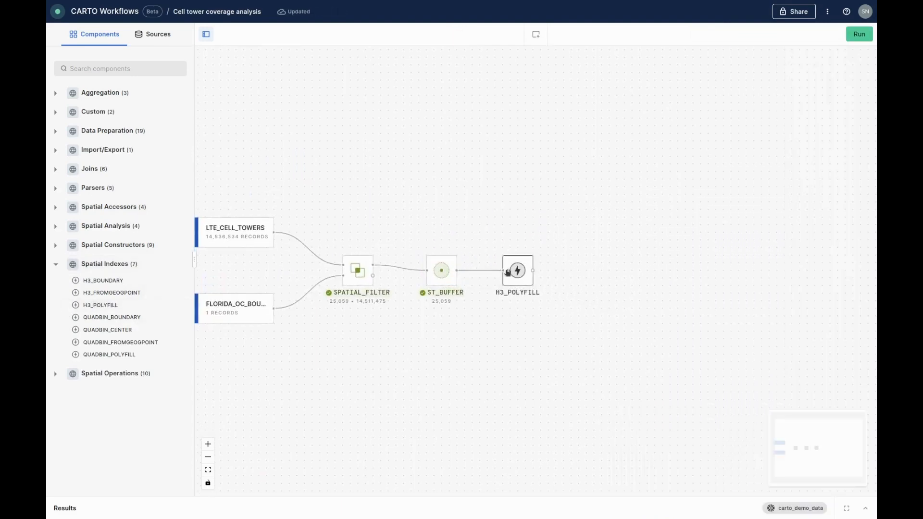
type("distinct")
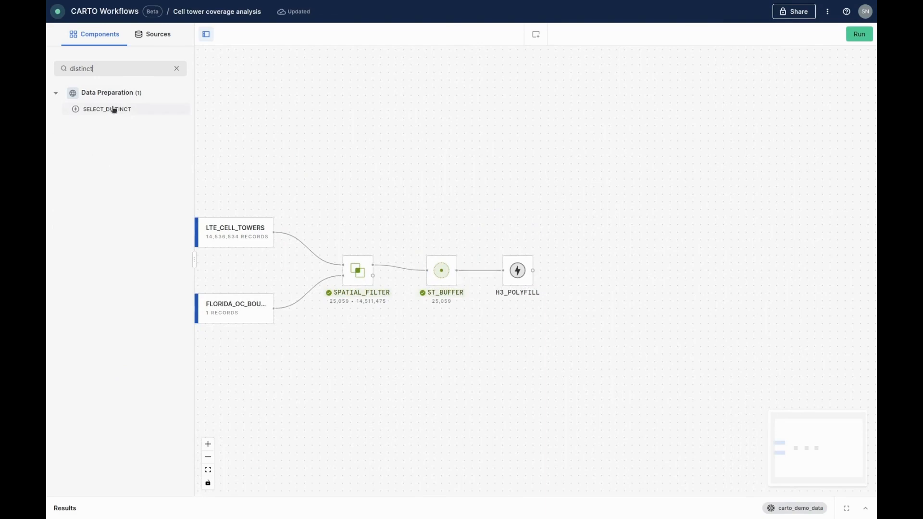
left_click_drag(107, 109, 601, 271)
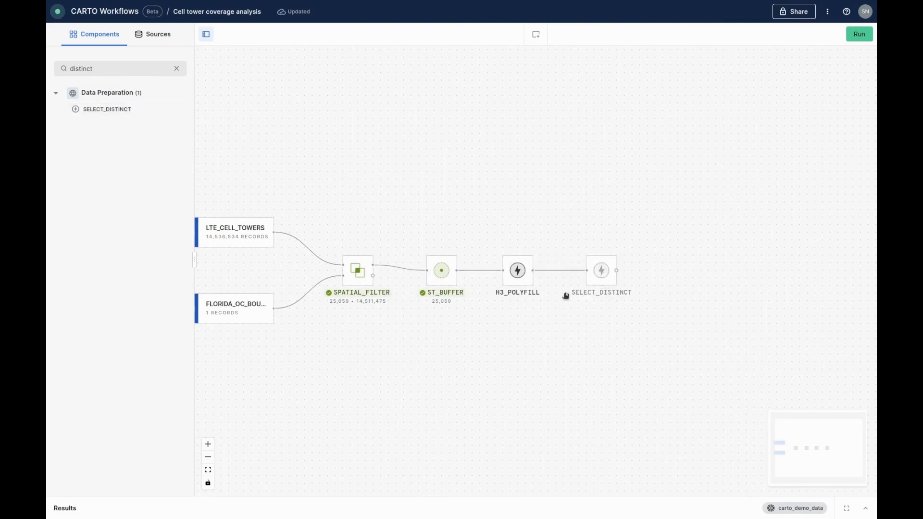
Add FLORIDA_H3, join it with the distinct cells on H3, preview its rows, and run
left_click(157, 34)
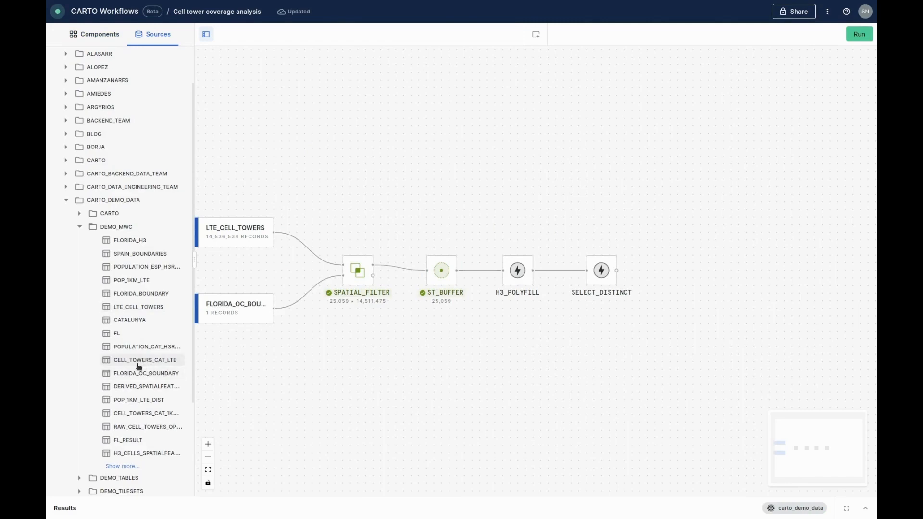
left_click_drag(129, 240, 578, 172)
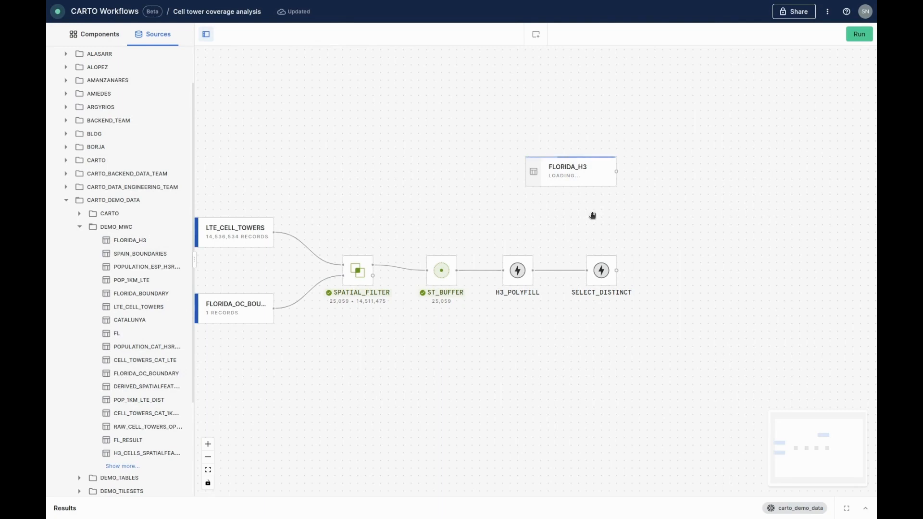
left_click(99, 34)
type("join")
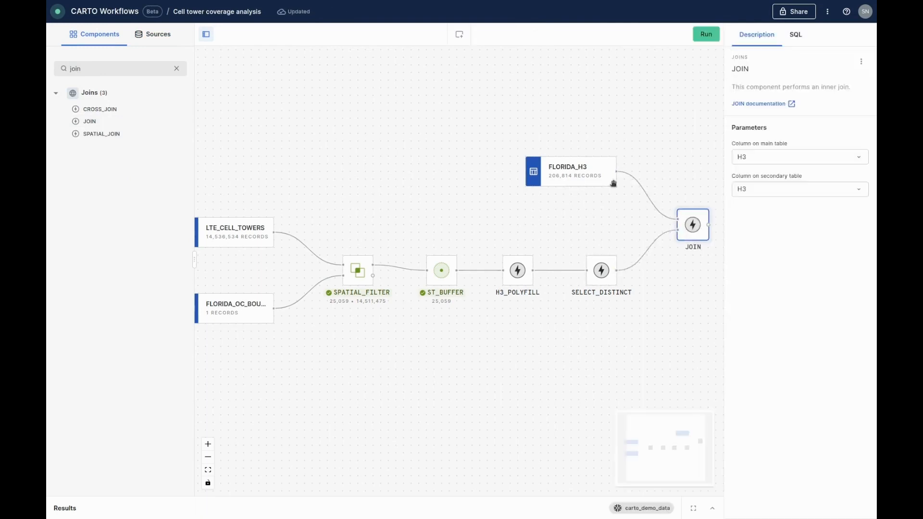
left_click(569, 171)
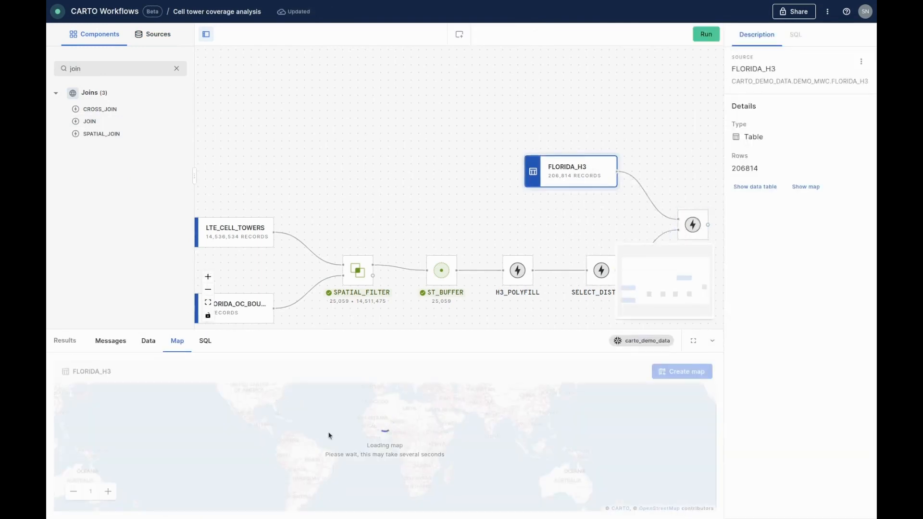
left_click(147, 341)
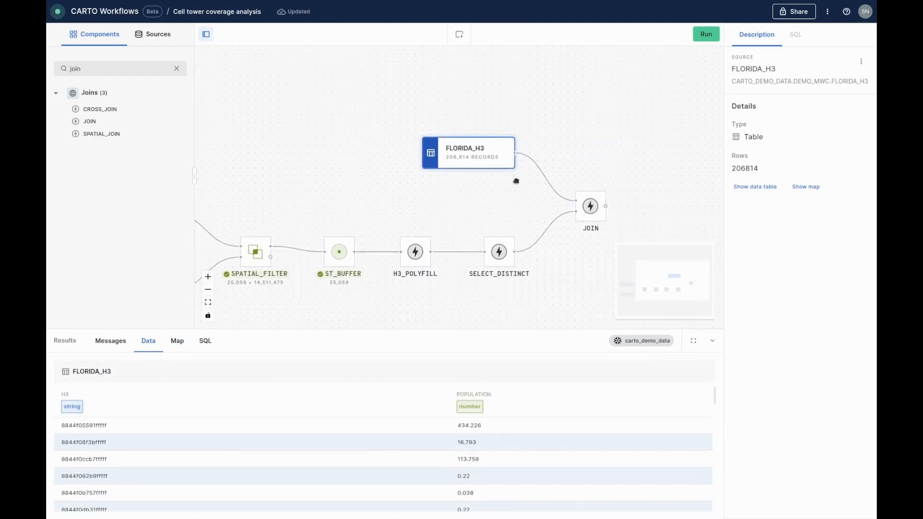
left_click(705, 34)
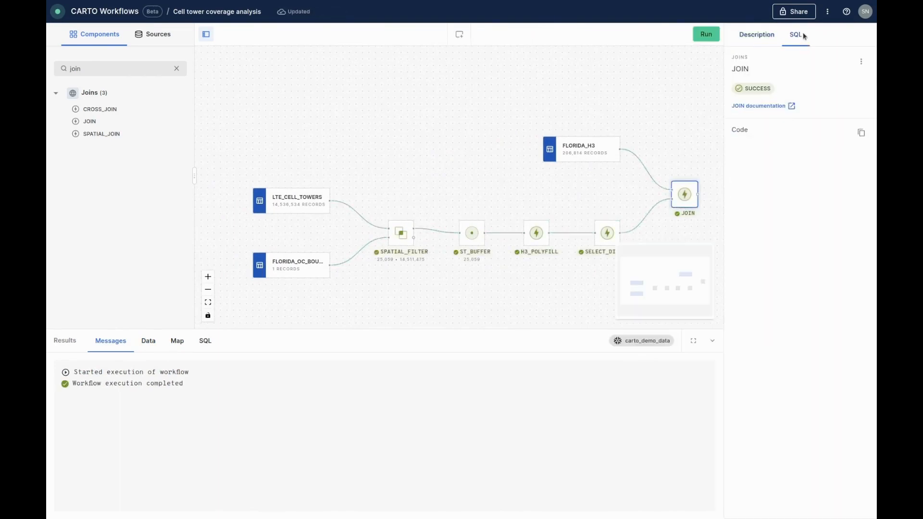
Append a SAVE_AS_TABLE step after the join writing to table 'lte_tower_population'
left_click(757, 34)
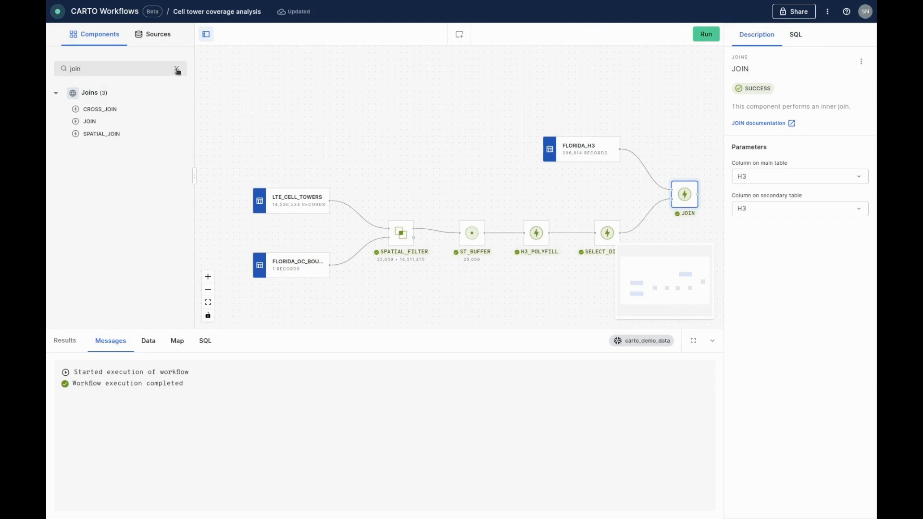
type("save")
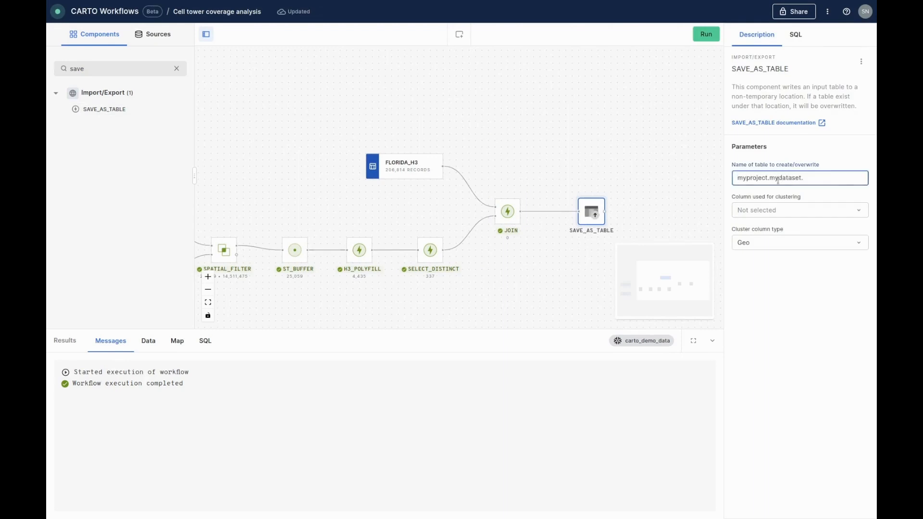
type("lte_tower_population")
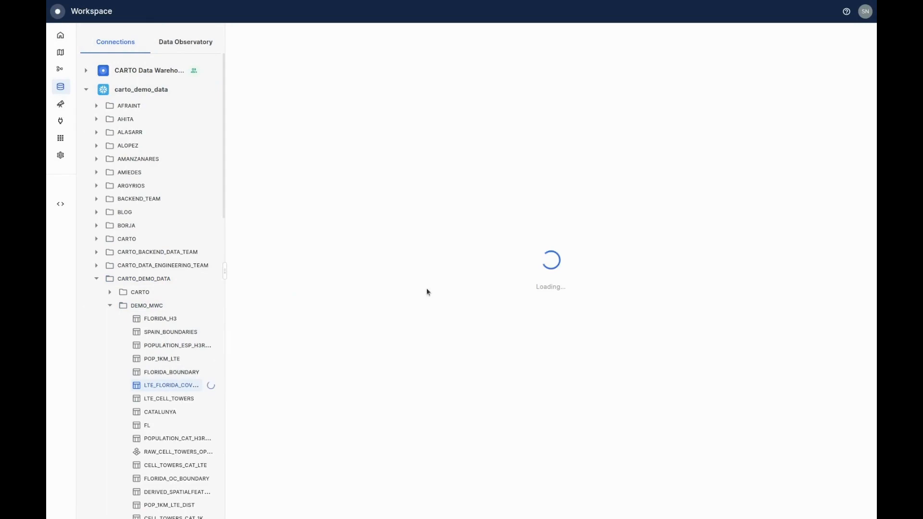
Create a new map from the LTE_FLORIDA_COVERAGE_H3 table in DEMO_MWC
left_click(171, 385)
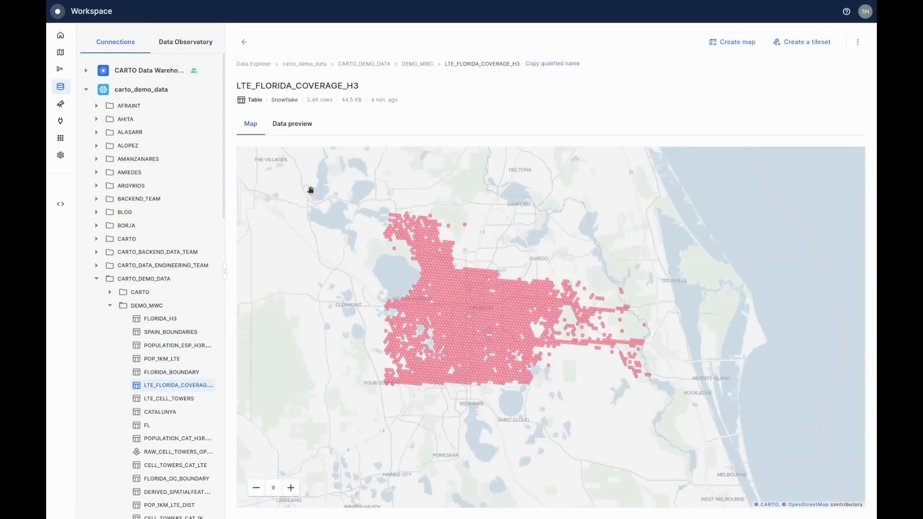
left_click(292, 124)
type("LTE coverage - popu")
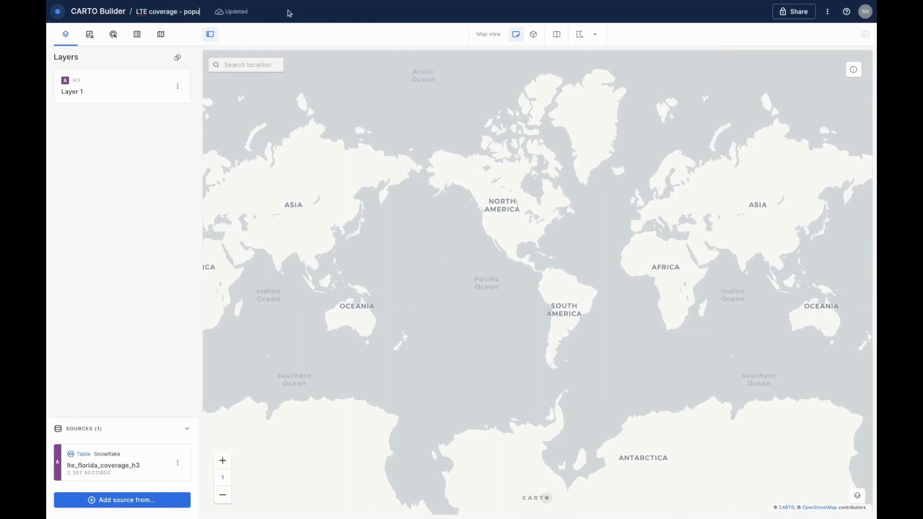
mouse_move(178, 87)
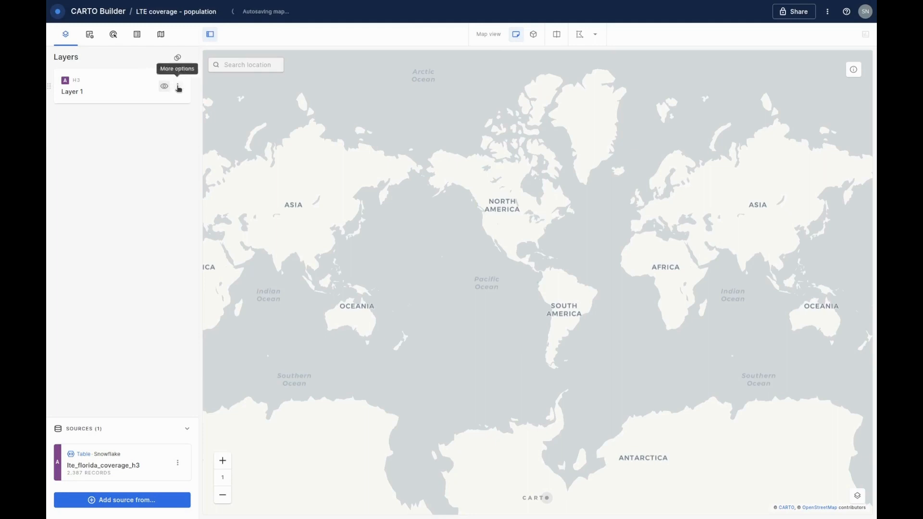
Title the map 'LTE coverage - population' and rename Layer 1 to Population
type("Population")
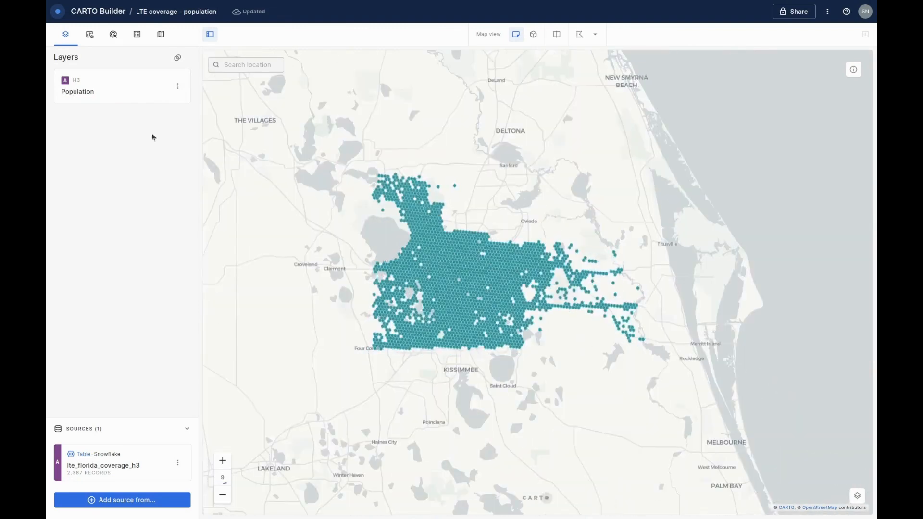
left_click(160, 34)
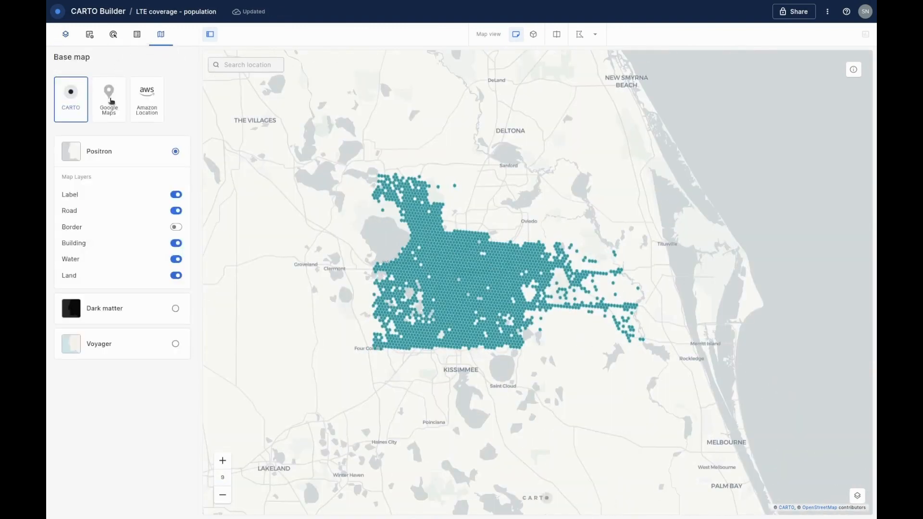
left_click(66, 34)
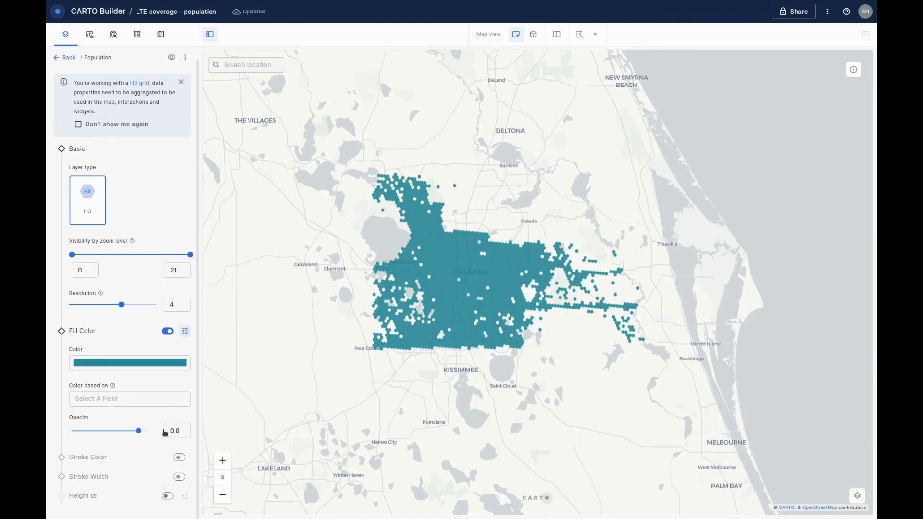
Colour the hexagons by AVG(POPULATION) with a pink-orange palette on a quantile scale
left_click(128, 399)
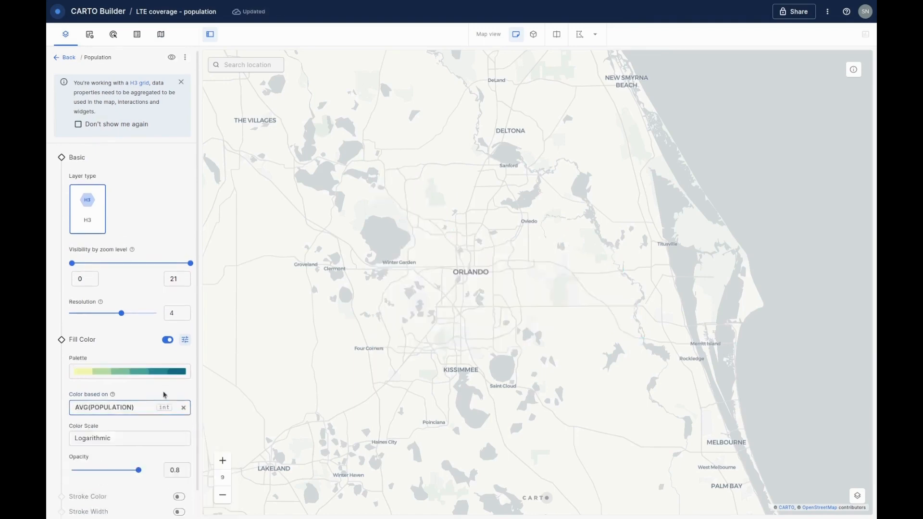
left_click(128, 372)
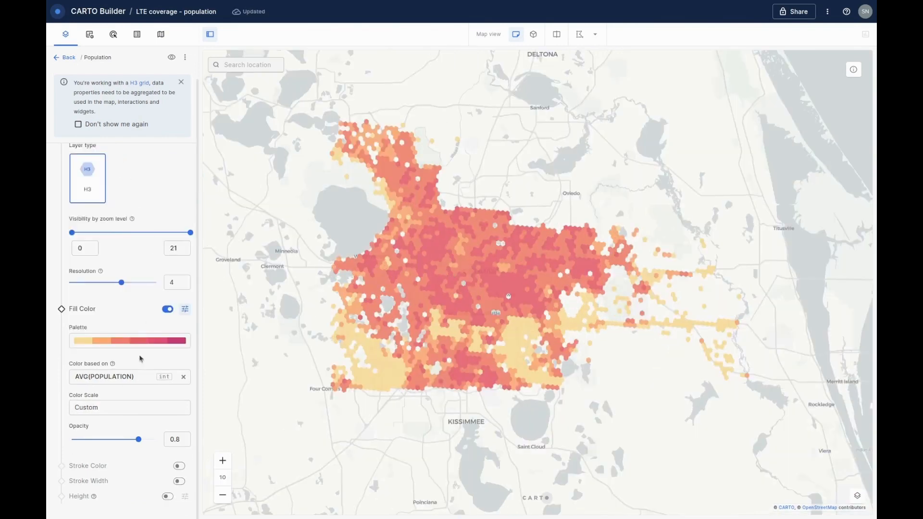
left_click(129, 407)
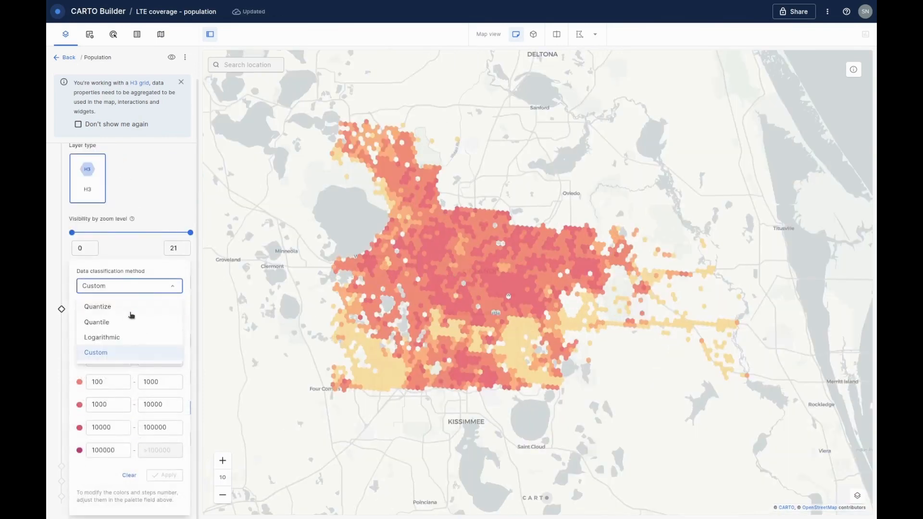
left_click(96, 323)
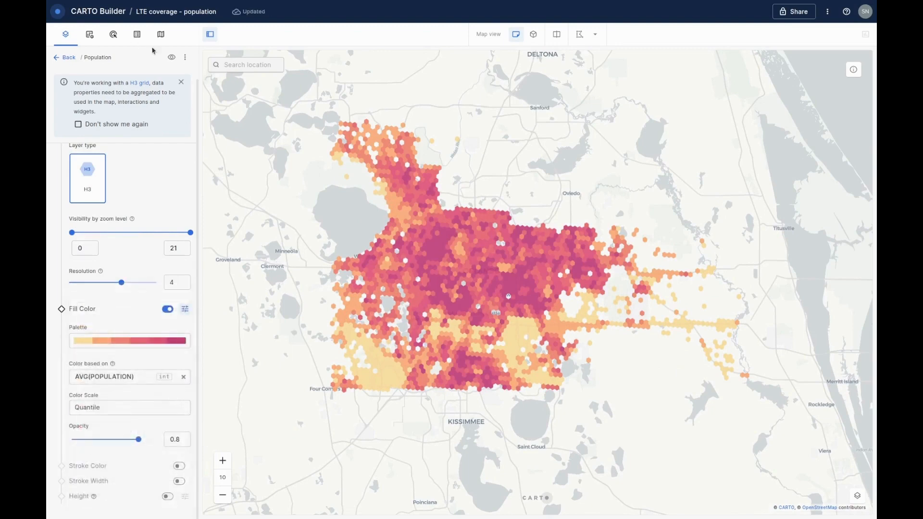
left_click(63, 57)
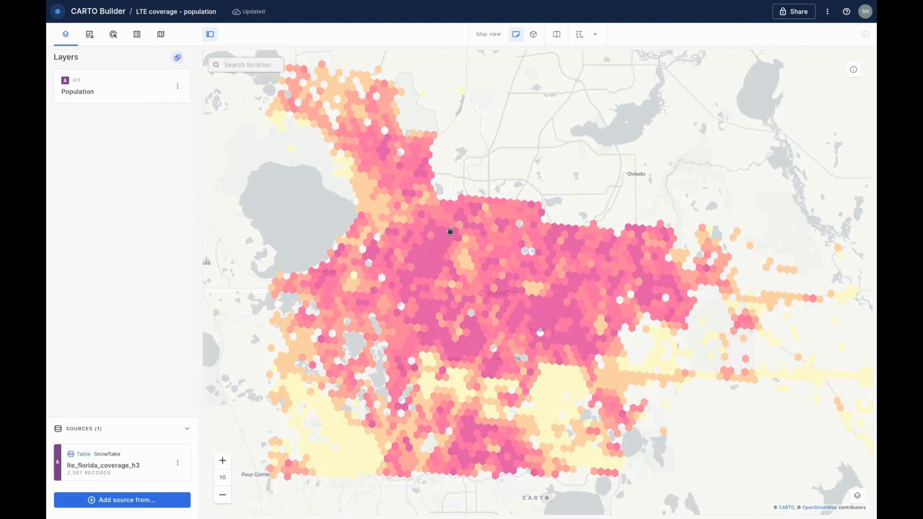
Add a range widget on AVG(POPULATION) titled 'Population'
left_click(113, 34)
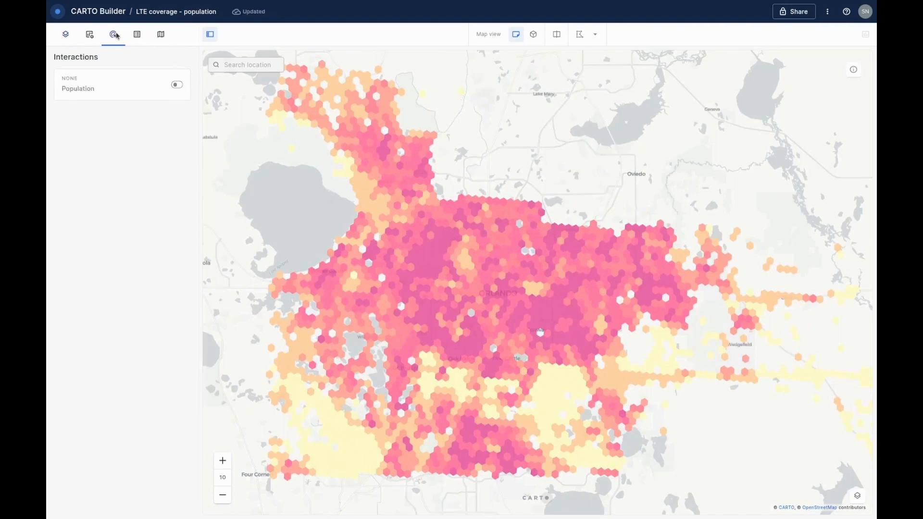
left_click(90, 34)
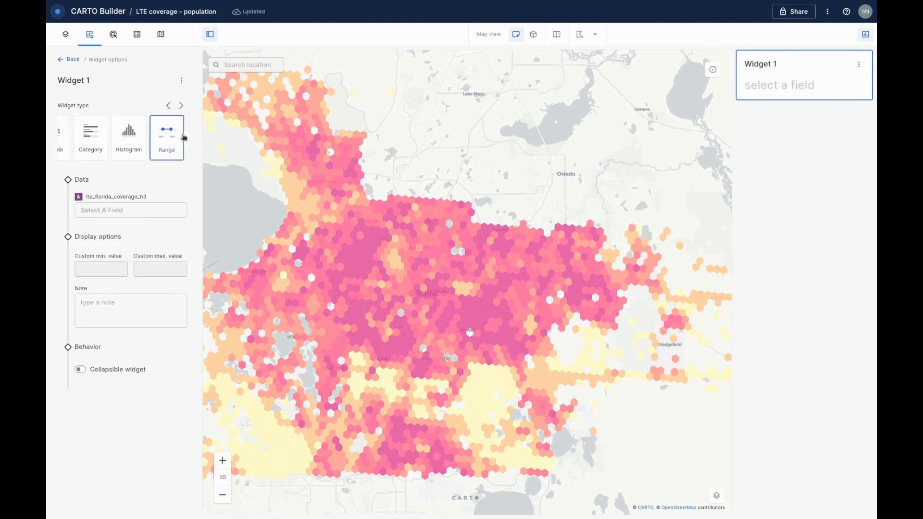
left_click(131, 211)
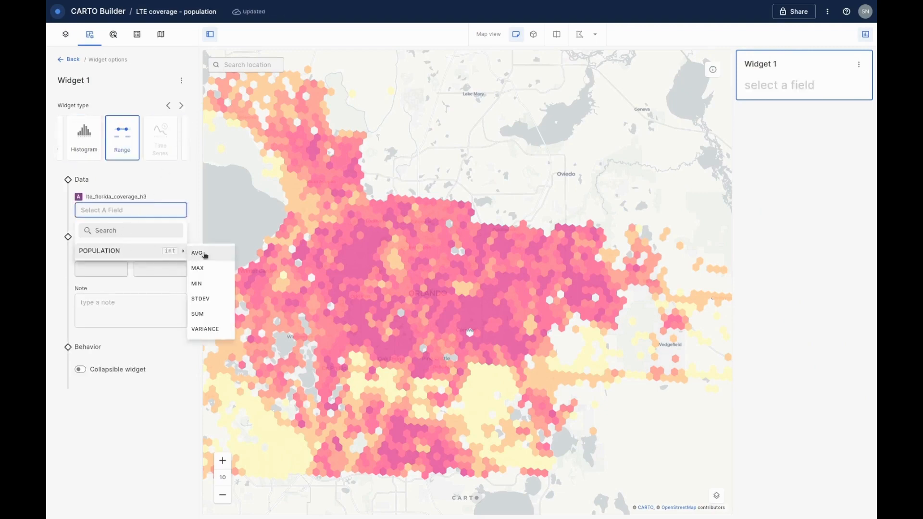
left_click(198, 254)
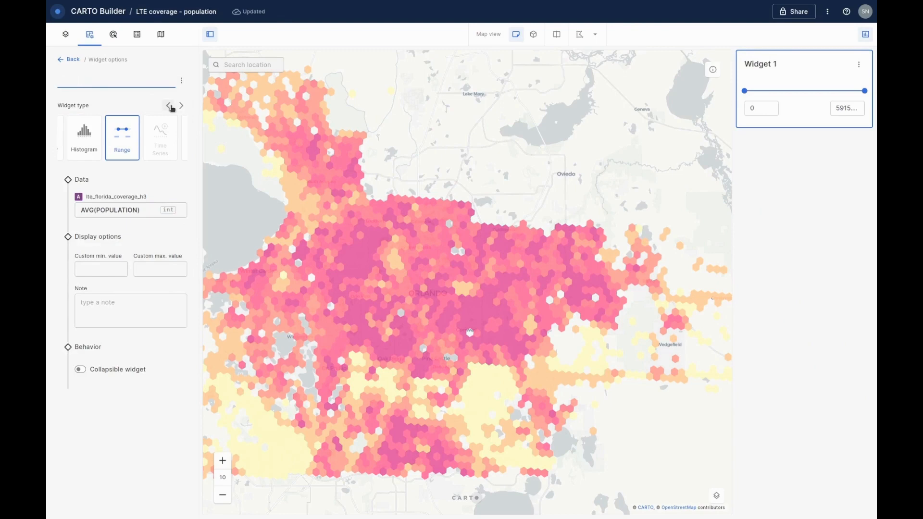
type("Population")
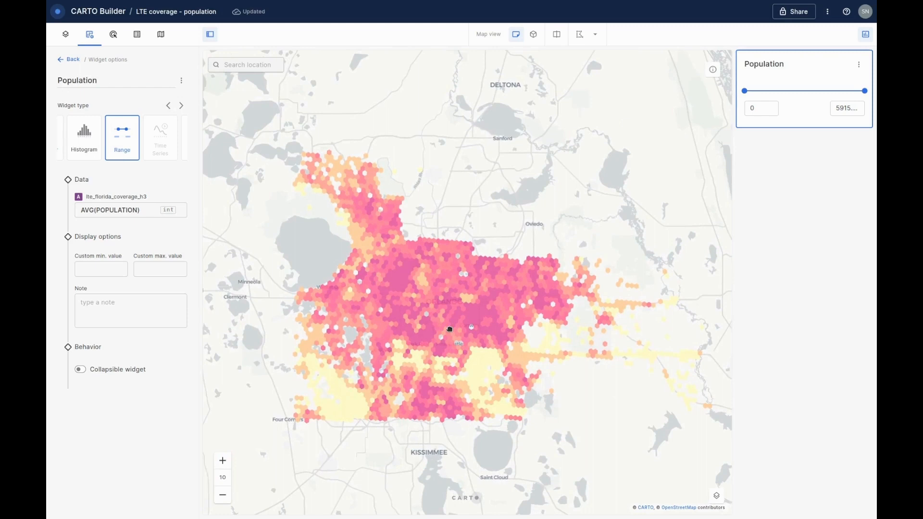
Test the Population slider by raising the minimum, then reset to the full 0–5915 range
left_click_drag(744, 91, 798, 91)
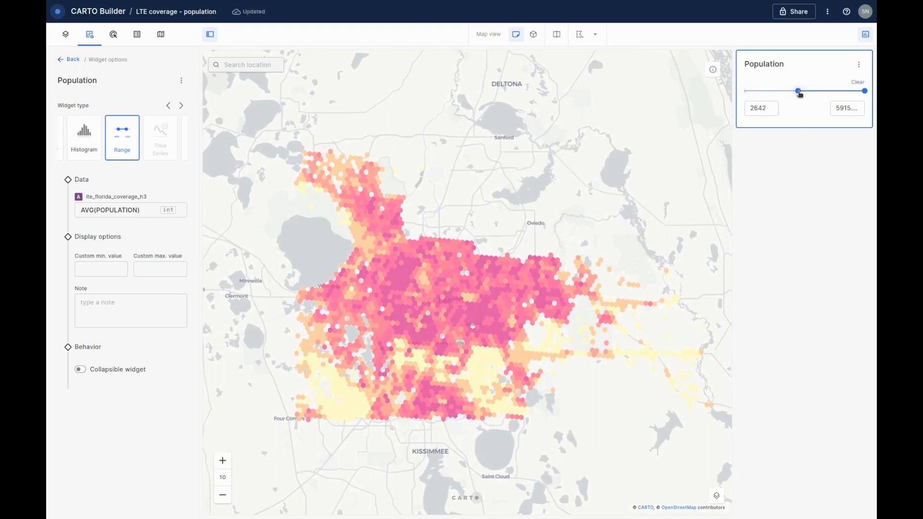
left_click_drag(798, 91, 760, 91)
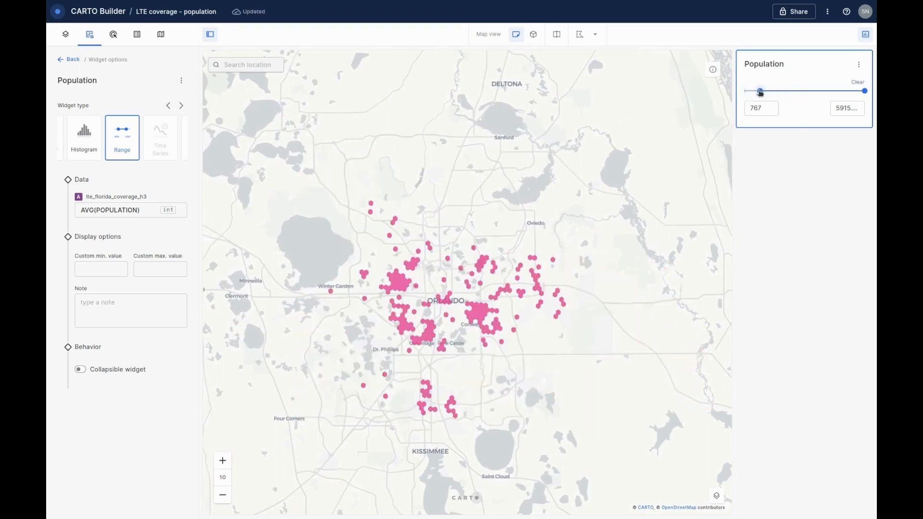
left_click_drag(761, 91, 744, 91)
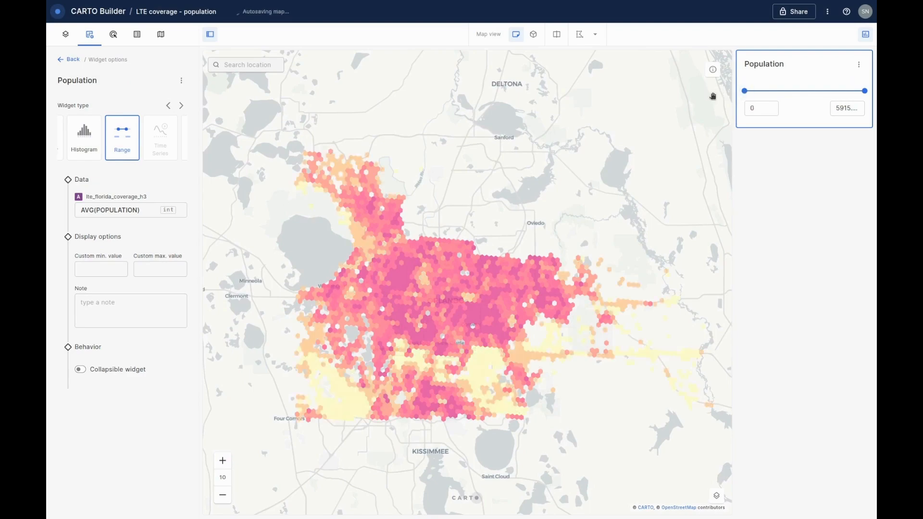